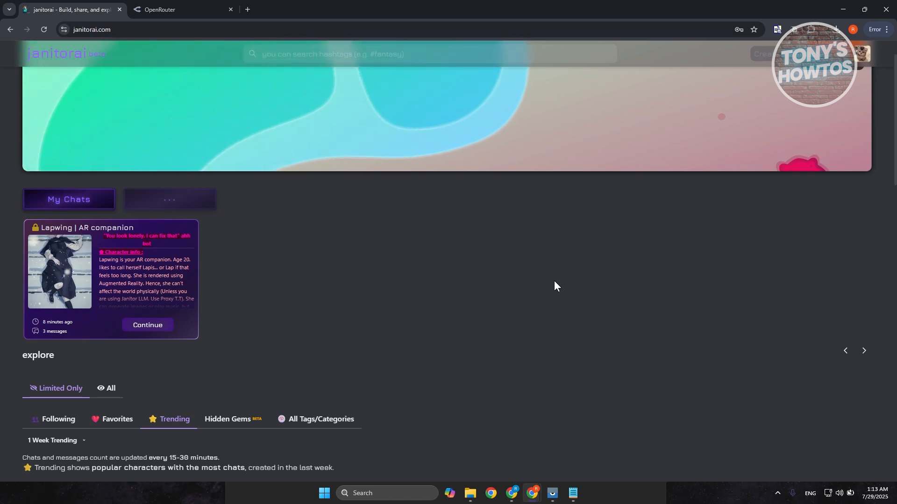
Step: Open the Lapwing AR companion character card and scroll down to its DeepSeek (Proxy) guide
{"action": "scroll", "scroll_direction": "down", "scroll_amount": 3}
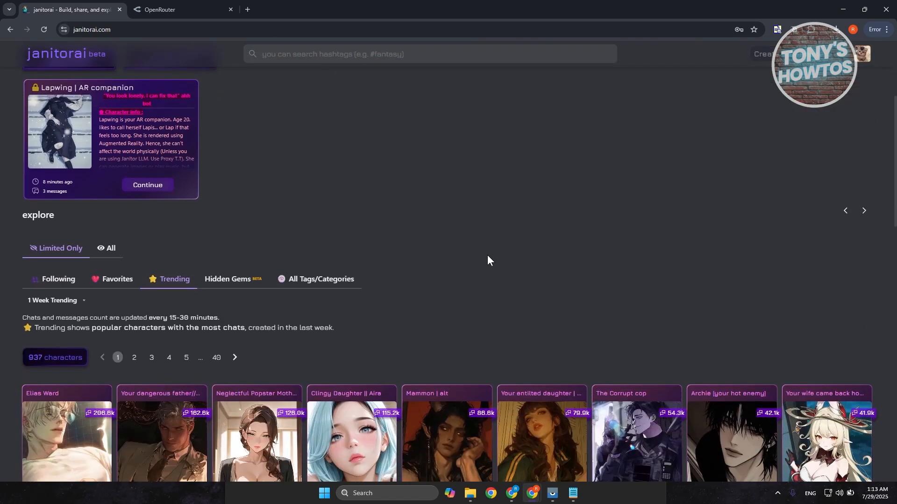
{"action": "mouse_move", "coordinate": [465, 258]}
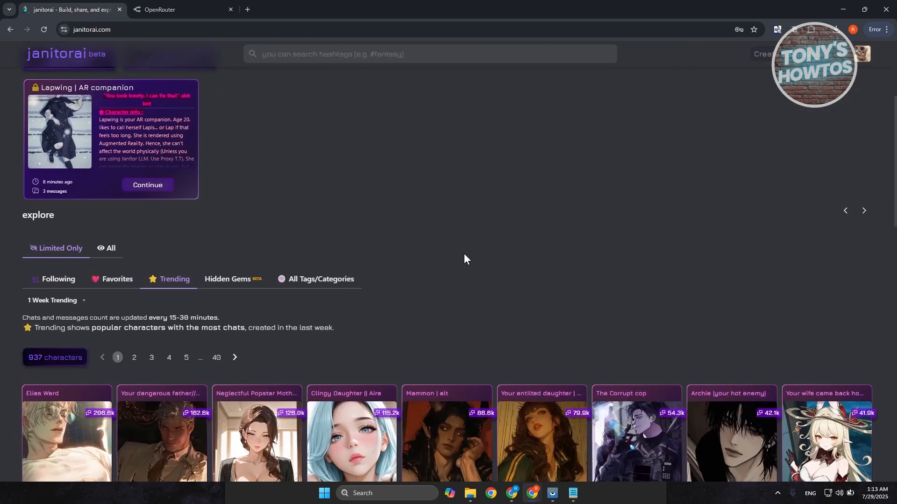
{"action": "mouse_move", "coordinate": [461, 248]}
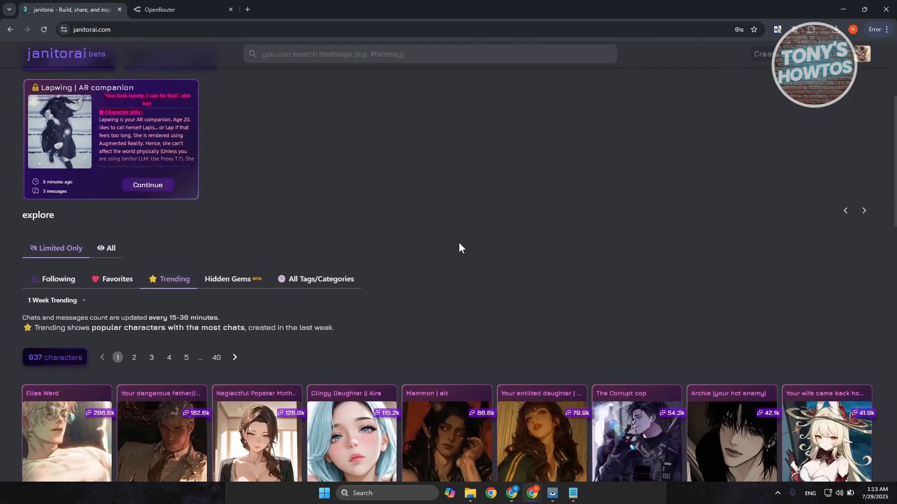
{"action": "mouse_move", "coordinate": [433, 232]}
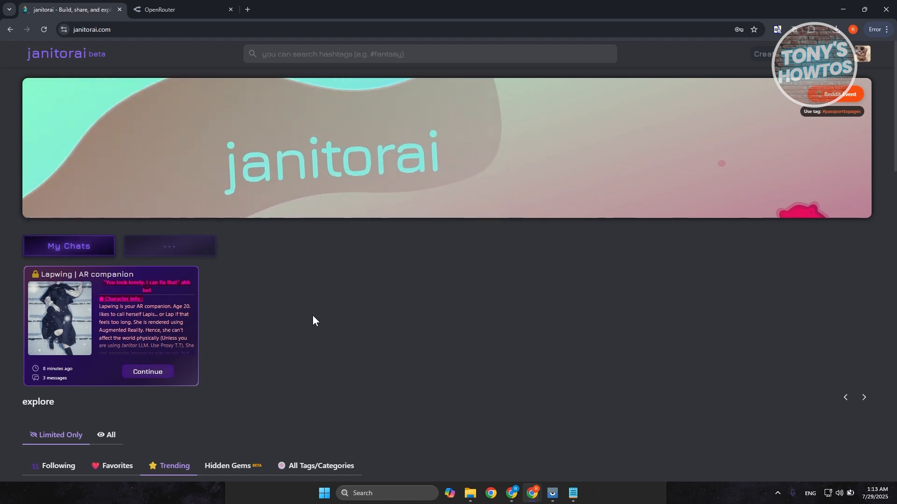
{"action": "mouse_move", "coordinate": [461, 255]}
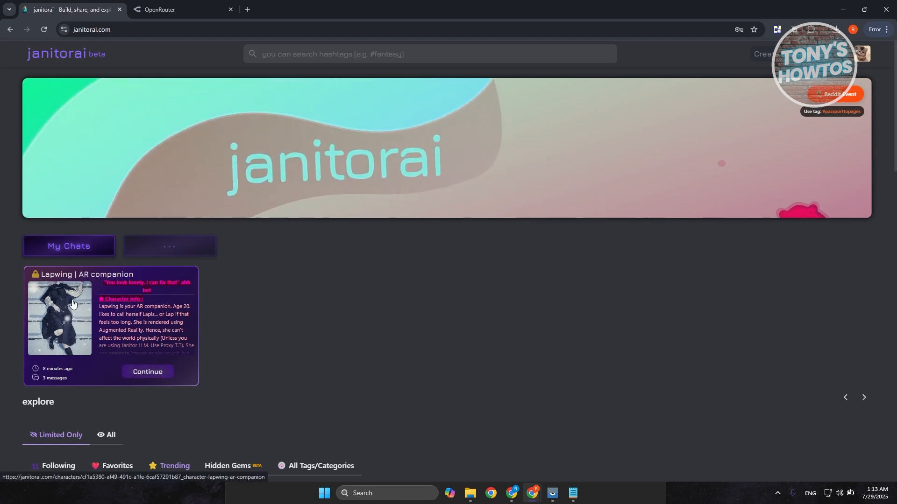
{"action": "scroll", "scroll_direction": "down", "scroll_amount": 3}
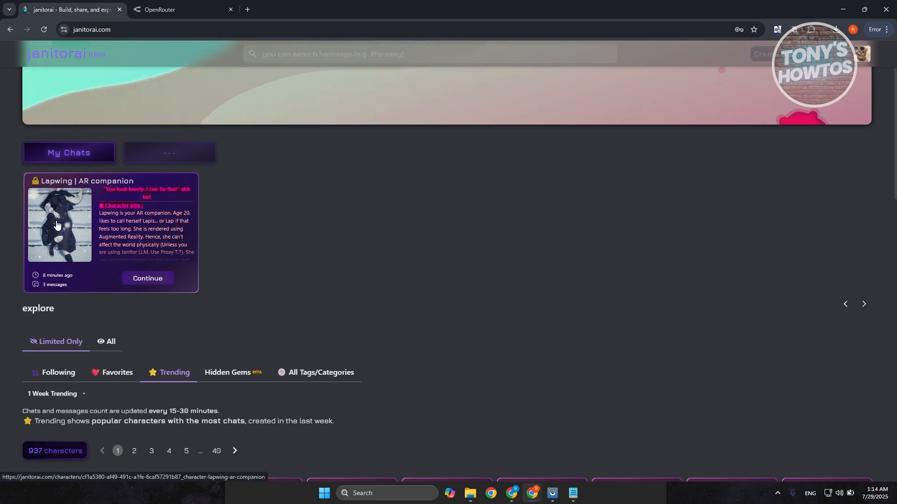
{"action": "left_click", "coordinate": [60, 225]}
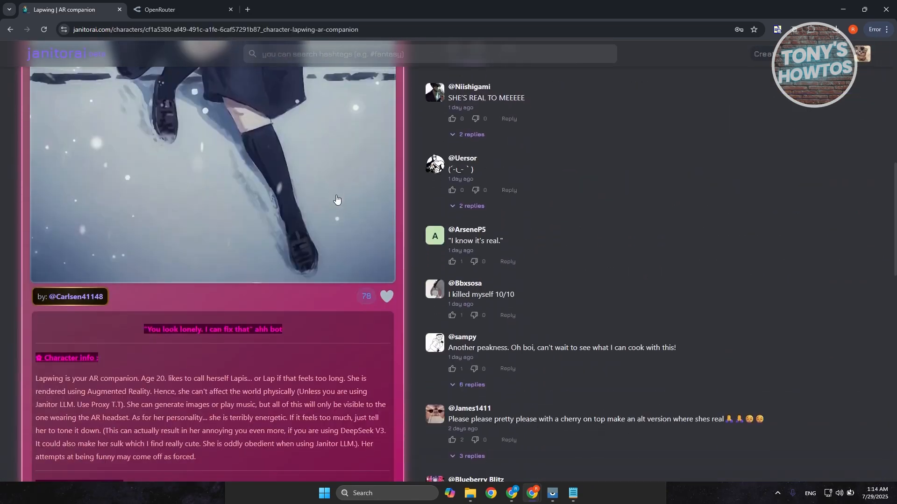
{"action": "scroll", "scroll_direction": "down", "scroll_amount": 3}
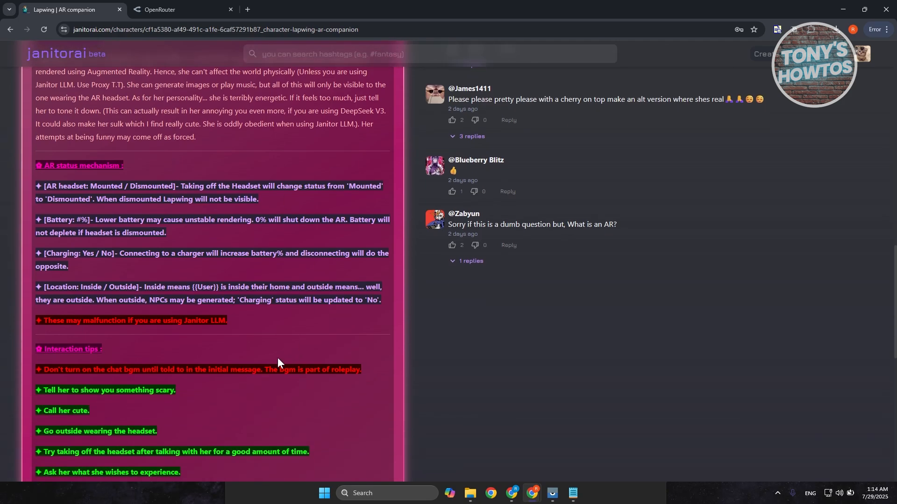
{"action": "scroll", "scroll_direction": "down", "scroll_amount": 3}
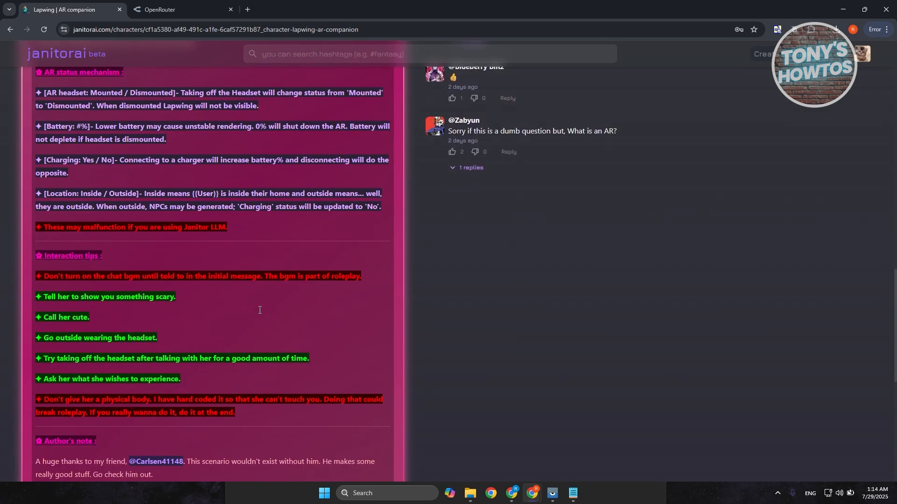
{"action": "scroll", "scroll_direction": "down", "scroll_amount": 3}
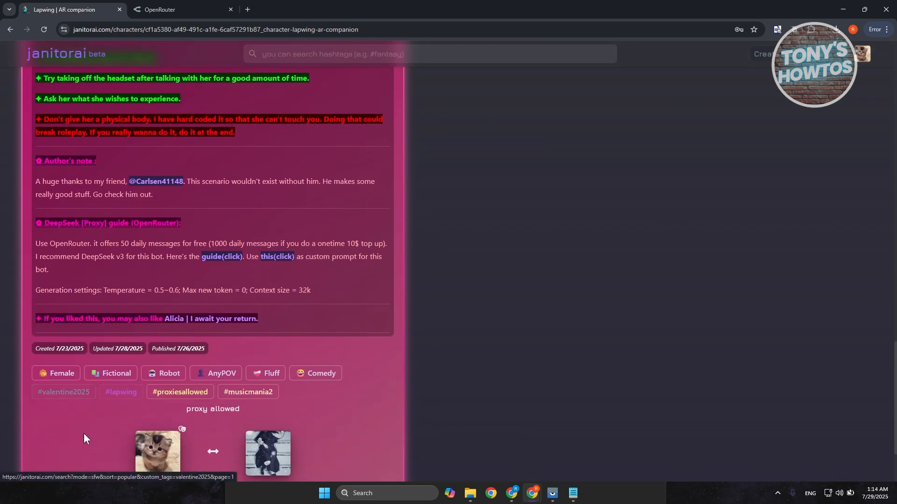
{"action": "mouse_move", "coordinate": [179, 391]}
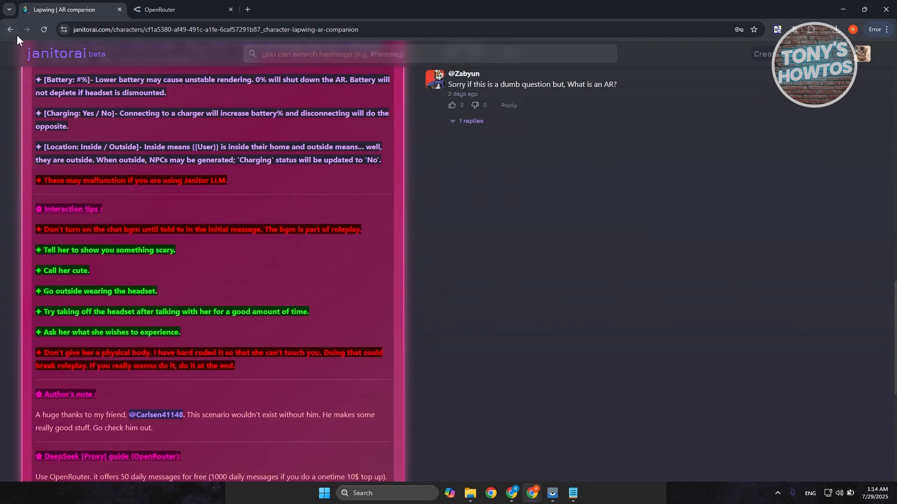
Step: Return home, continue the existing Lapwing chat, and show its chat options menu
{"action": "left_click", "coordinate": [9, 29]}
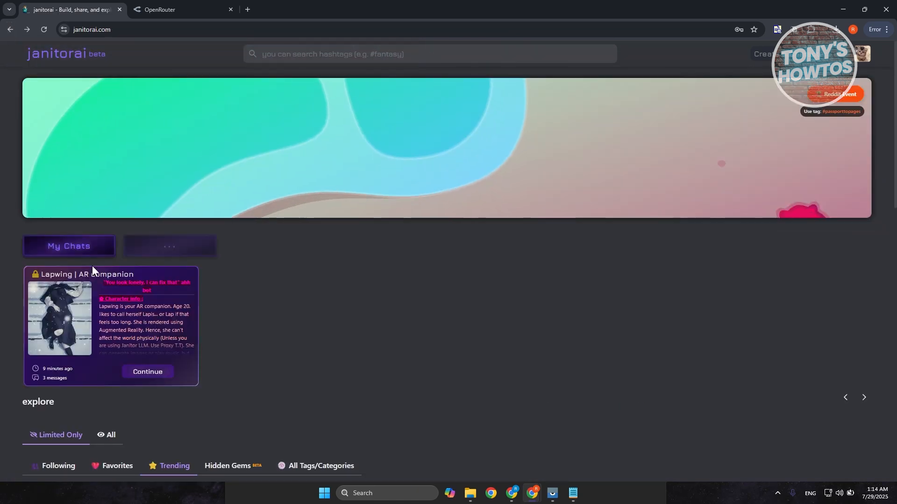
{"action": "left_click", "coordinate": [148, 374]}
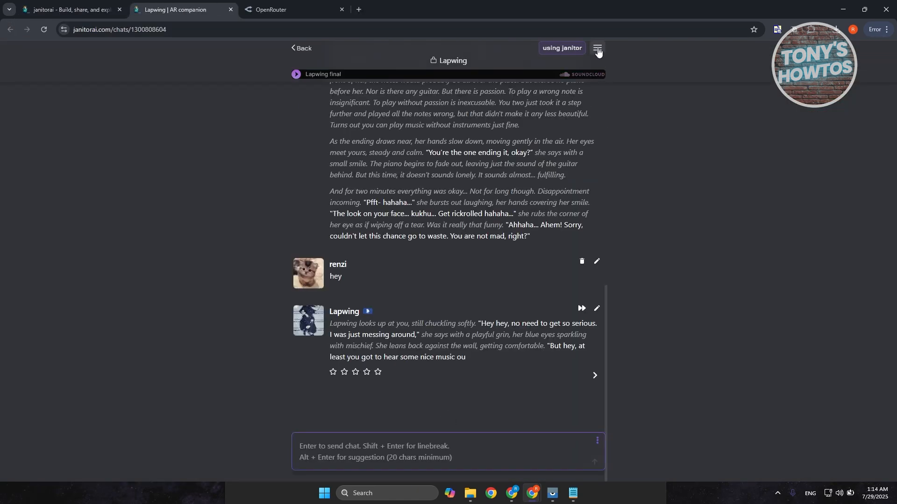
{"action": "left_click", "coordinate": [597, 48]}
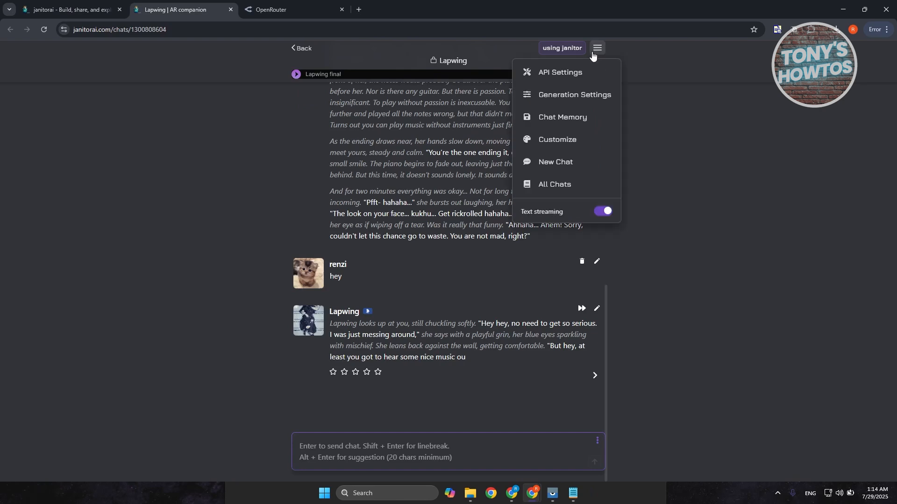
{"action": "mouse_move", "coordinate": [560, 72]}
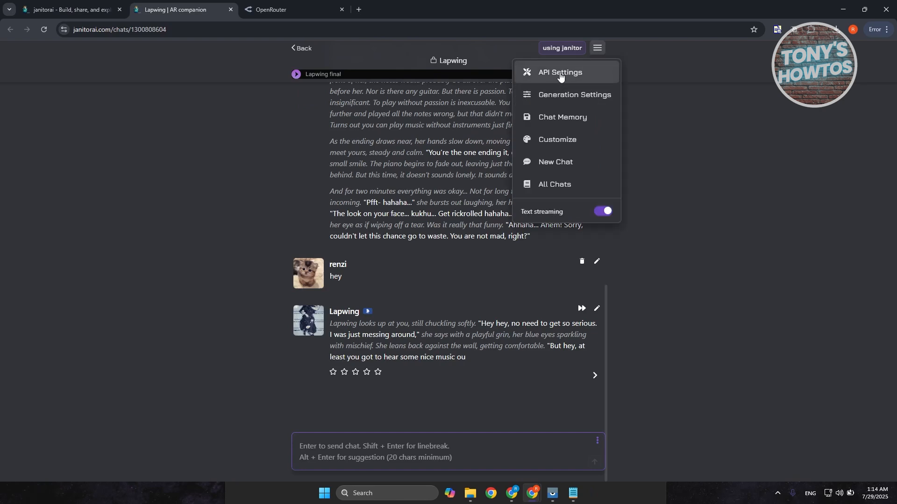
Step: In API Settings choose Proxy and start a blank new proxy configuration
{"action": "left_click", "coordinate": [560, 72]}
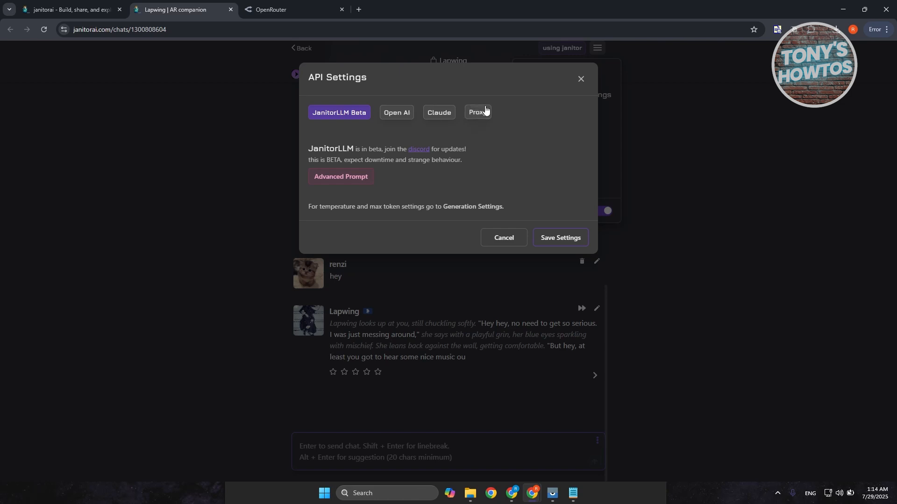
{"action": "left_click", "coordinate": [477, 112]}
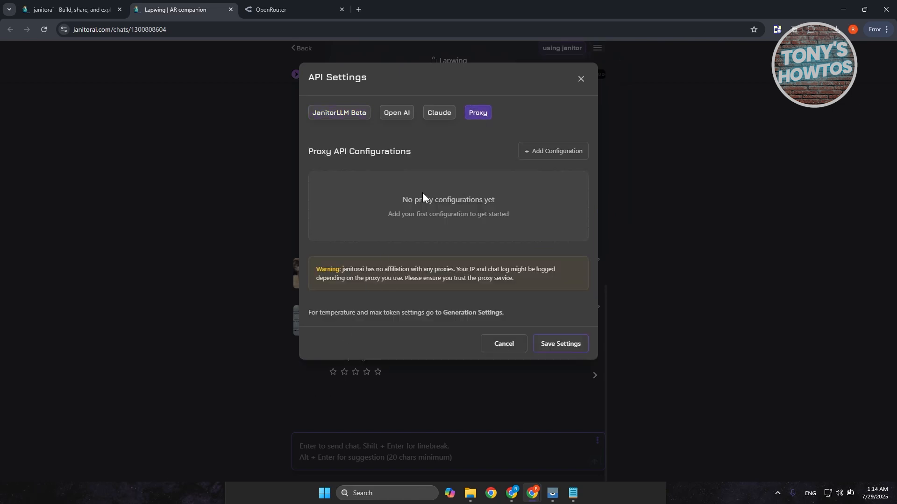
{"action": "left_click", "coordinate": [552, 151]}
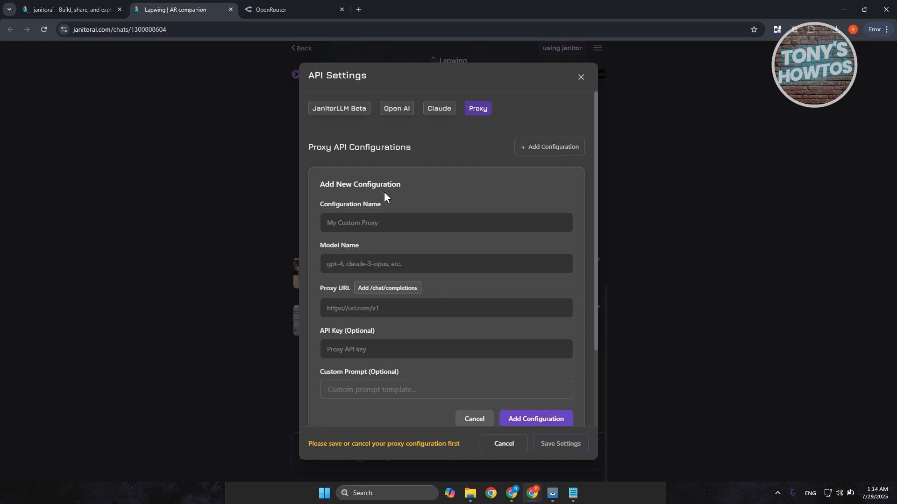
{"action": "mouse_move", "coordinate": [347, 296]}
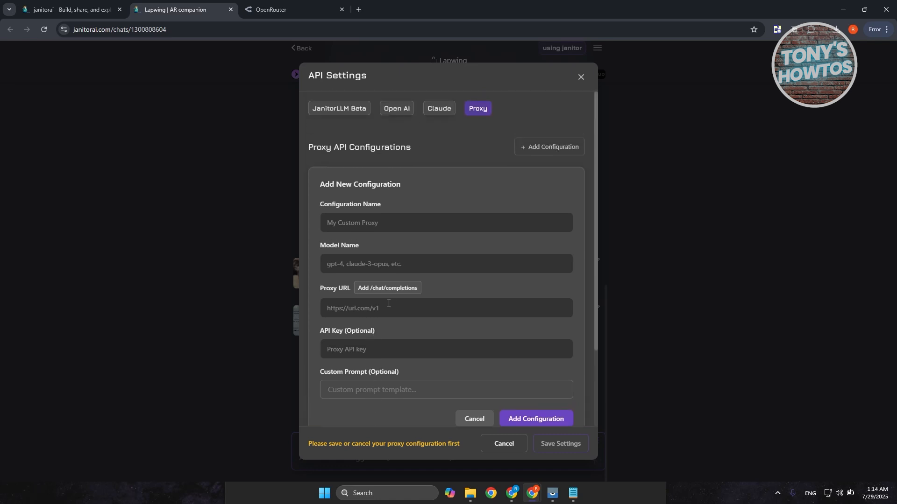
{"action": "mouse_move", "coordinate": [409, 263]}
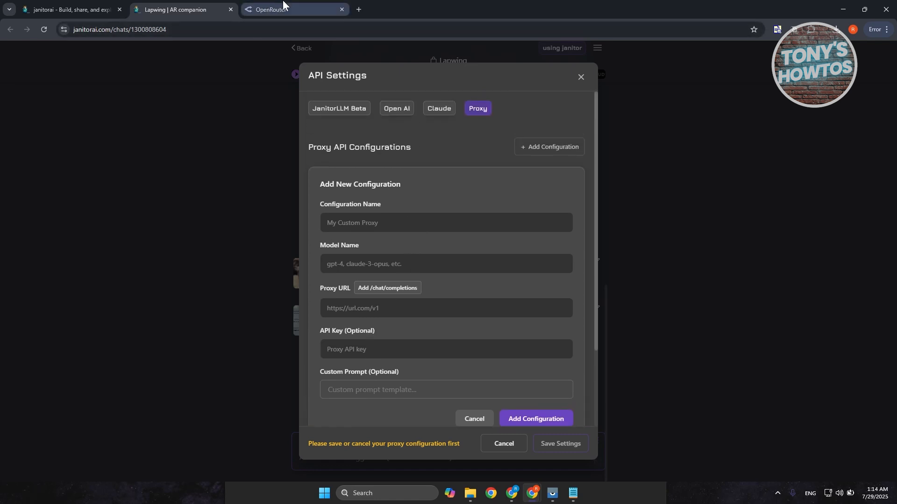
Step: Switch to OpenRouter and search 'deepseek' to list the matching DeepSeek models
{"action": "left_click", "coordinate": [292, 9]}
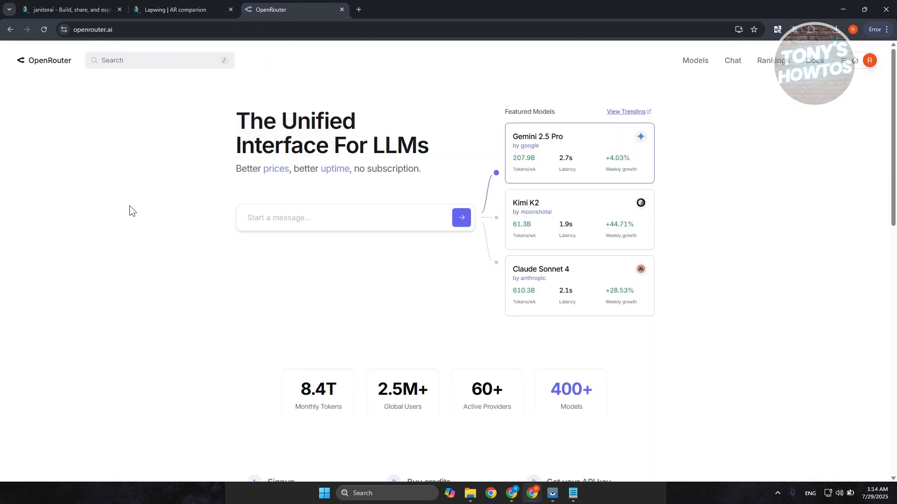
{"action": "mouse_move", "coordinate": [126, 121]}
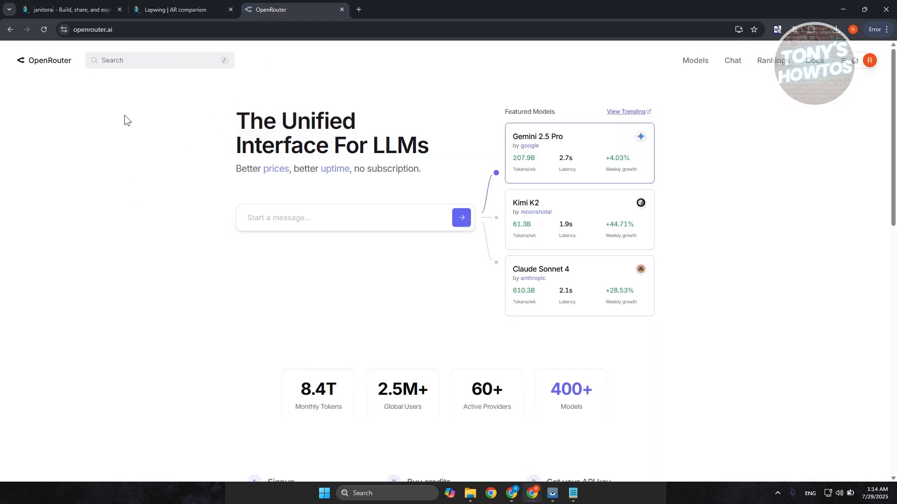
{"action": "left_click", "coordinate": [158, 59]}
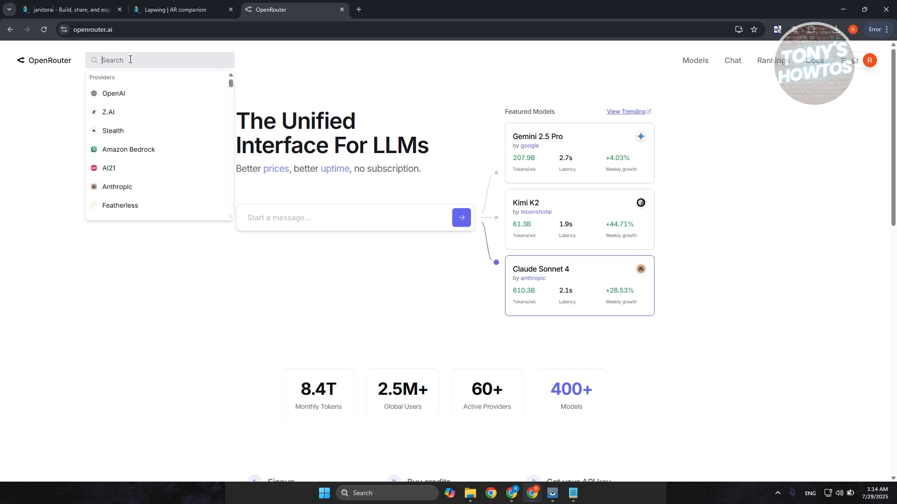
{"action": "type", "text": "d"}
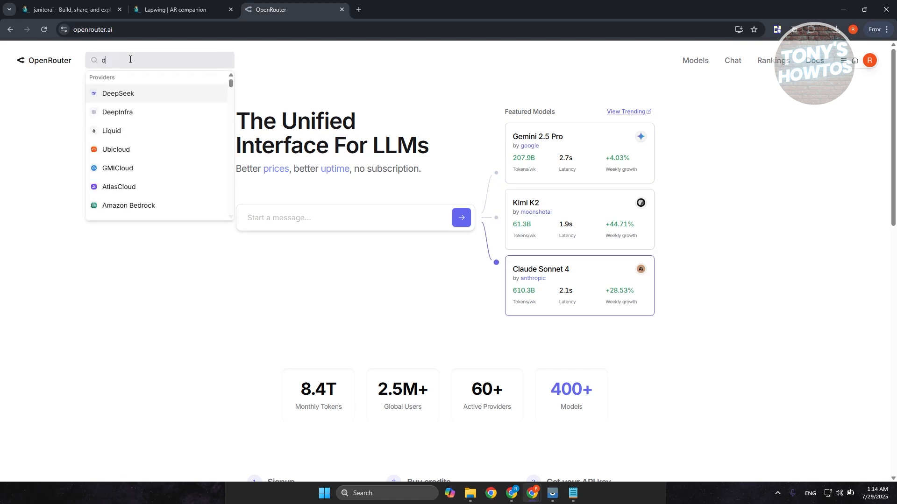
{"action": "type", "text": "eepseek"}
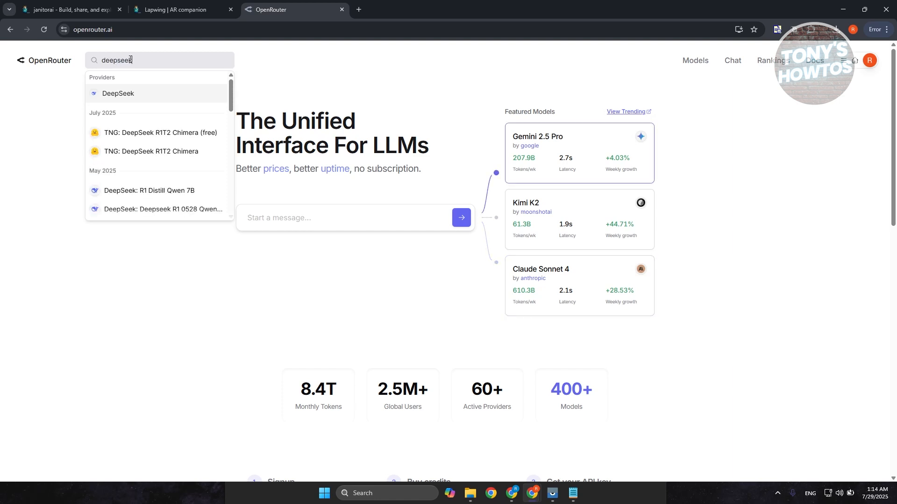
{"action": "scroll", "scroll_direction": "down", "scroll_amount": 3}
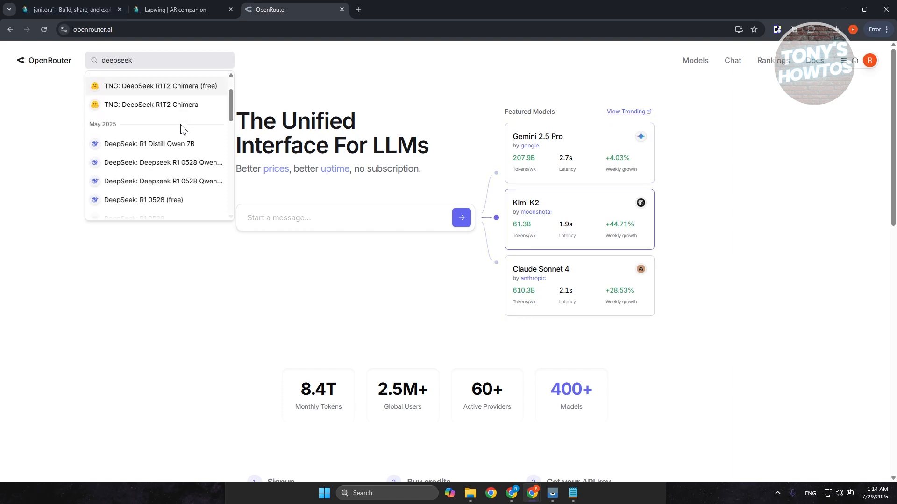
{"action": "scroll", "scroll_direction": "down", "scroll_amount": 3}
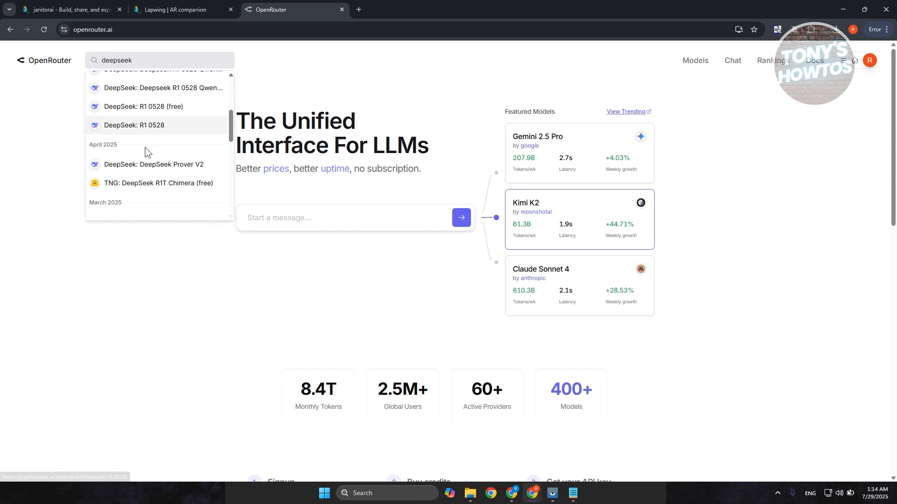
Step: Navigate from DeepSeek R1 0528 to the DeepSeek: R1 0528 (free) model page
{"action": "left_click", "coordinate": [135, 125]}
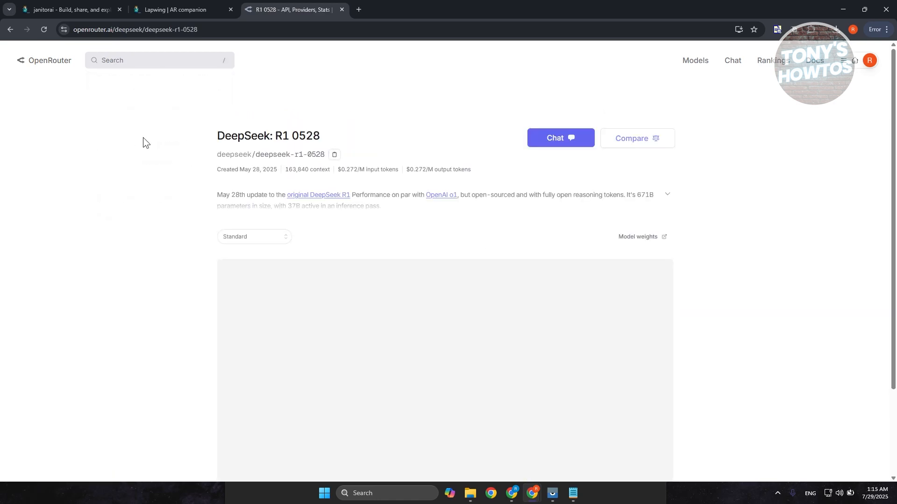
{"action": "scroll", "scroll_direction": "down", "scroll_amount": 3}
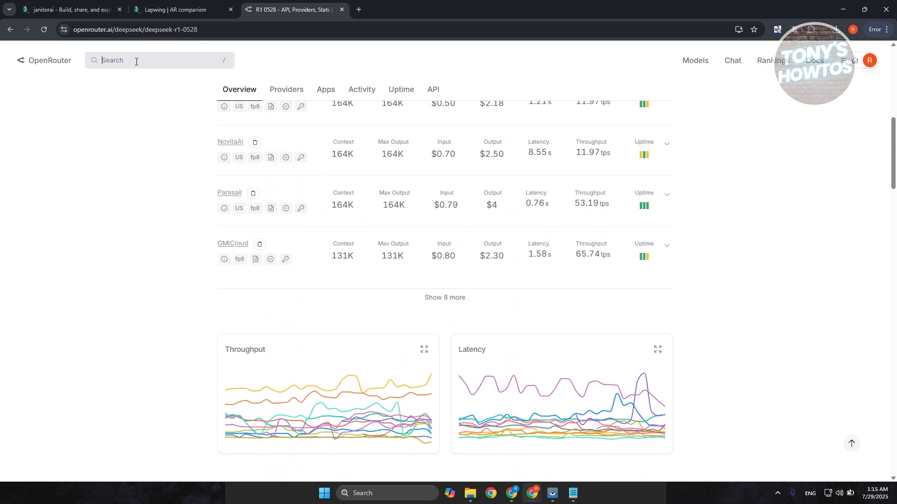
{"action": "type", "text": "deepseek"}
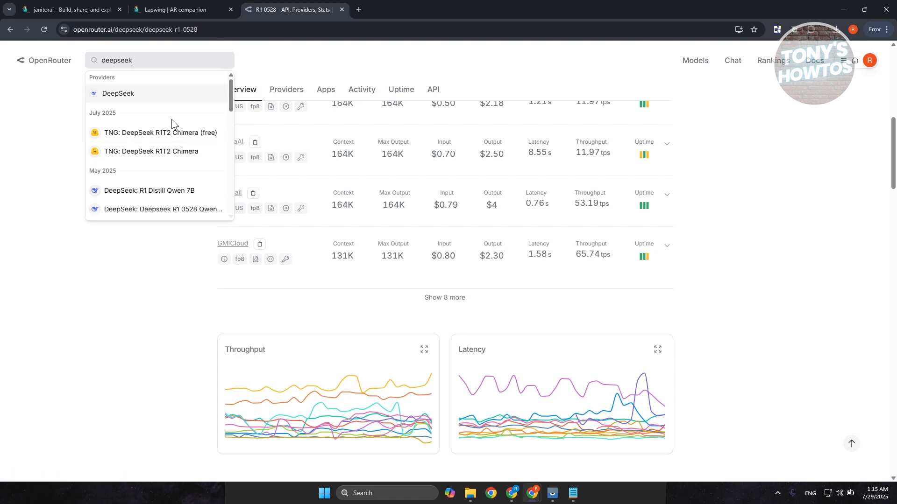
{"action": "scroll", "scroll_direction": "down", "scroll_amount": 3}
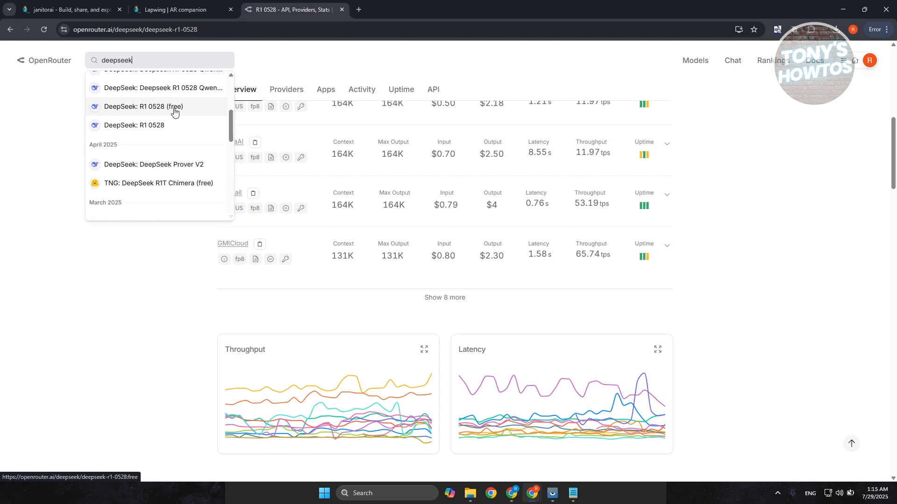
{"action": "left_click", "coordinate": [143, 107]}
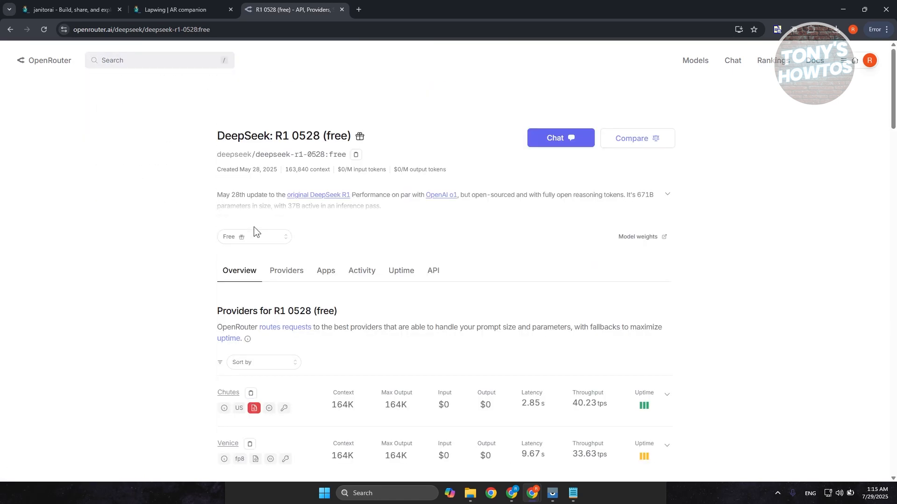
{"action": "mouse_move", "coordinate": [361, 123]}
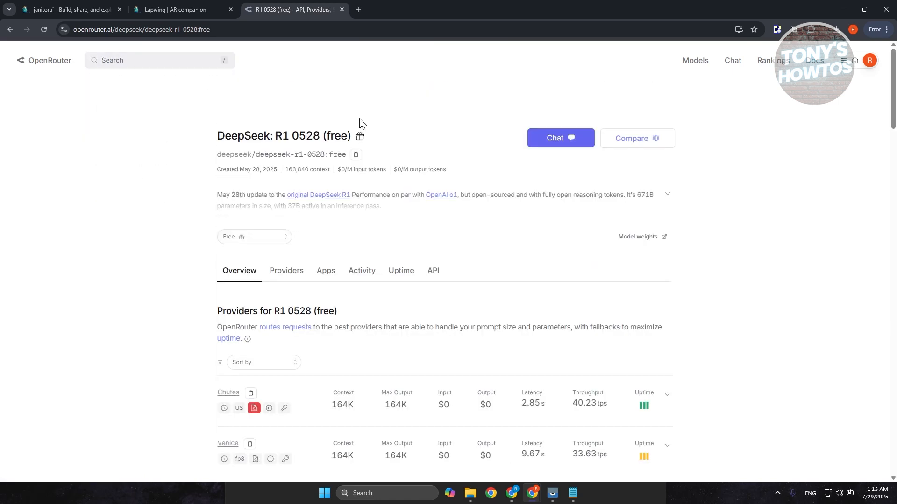
Step: Copy the model id deepseek/deepseek-r1-0528:free and return to the Janitor AI tab
{"action": "double_click", "coordinate": [227, 154]}
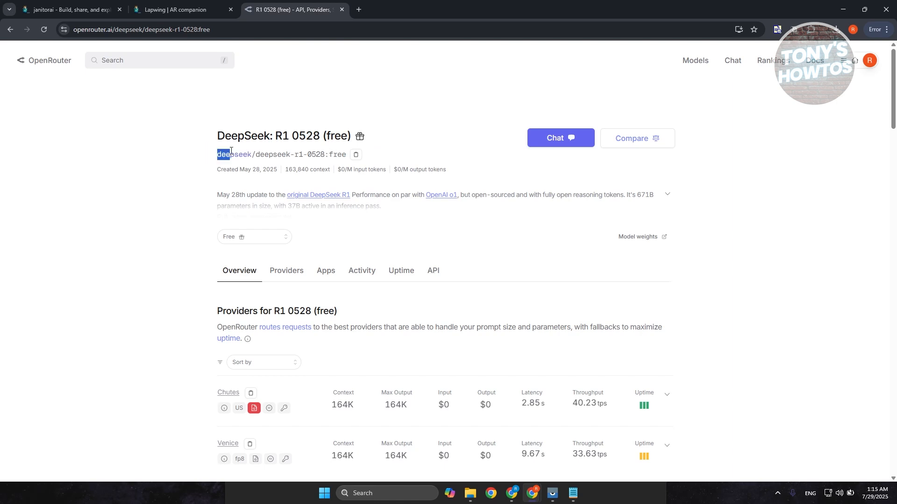
{"action": "left_click", "coordinate": [355, 155]}
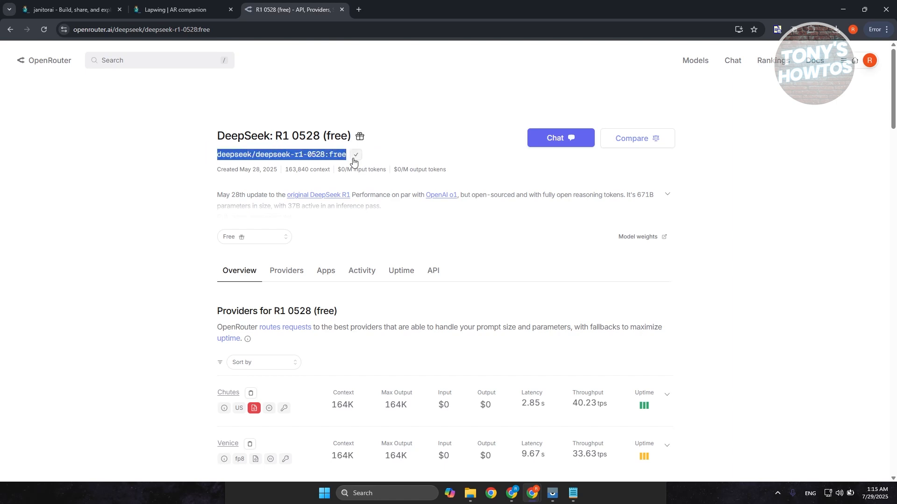
{"action": "left_click", "coordinate": [180, 9]}
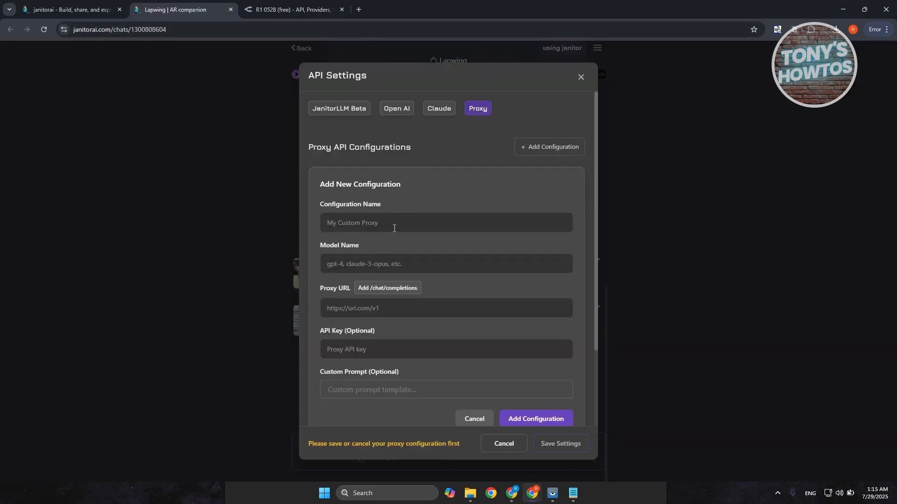
{"action": "type", "text": "deepseek/deepseek-r1-0528:free"}
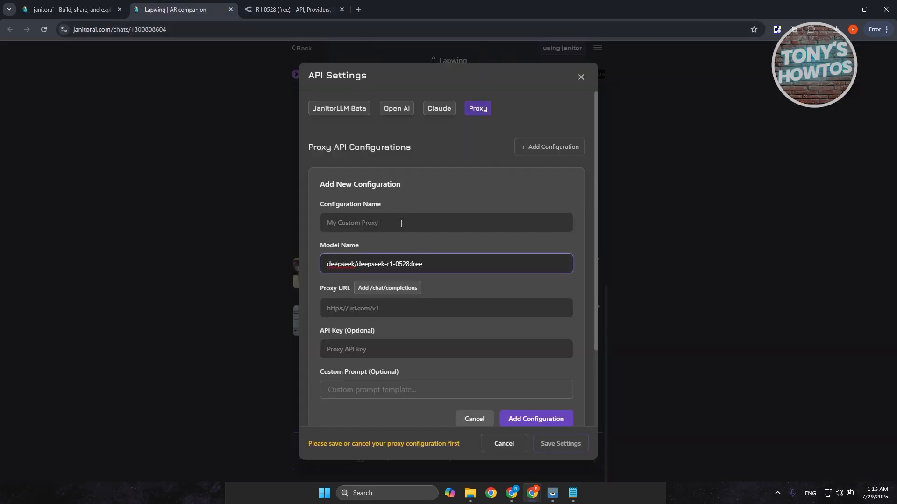
{"action": "left_click", "coordinate": [447, 222]}
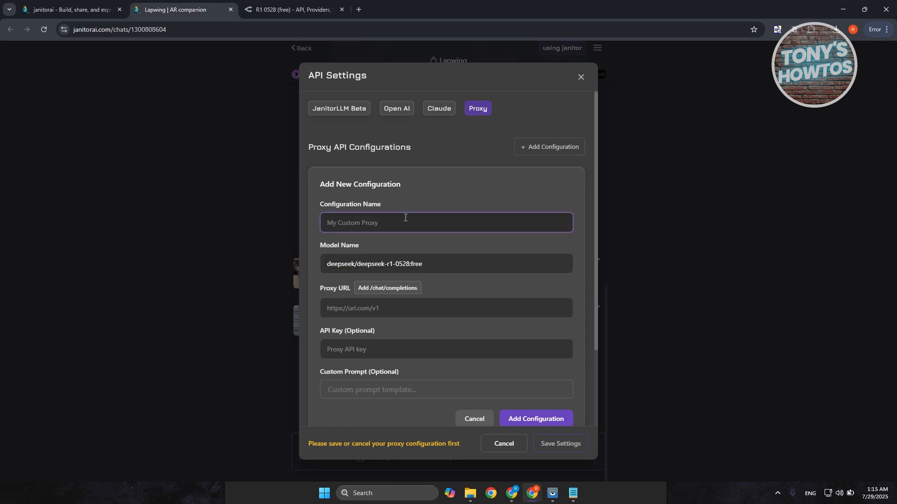
{"action": "type", "text": "deepseek/deepseek-r1-0528:free"}
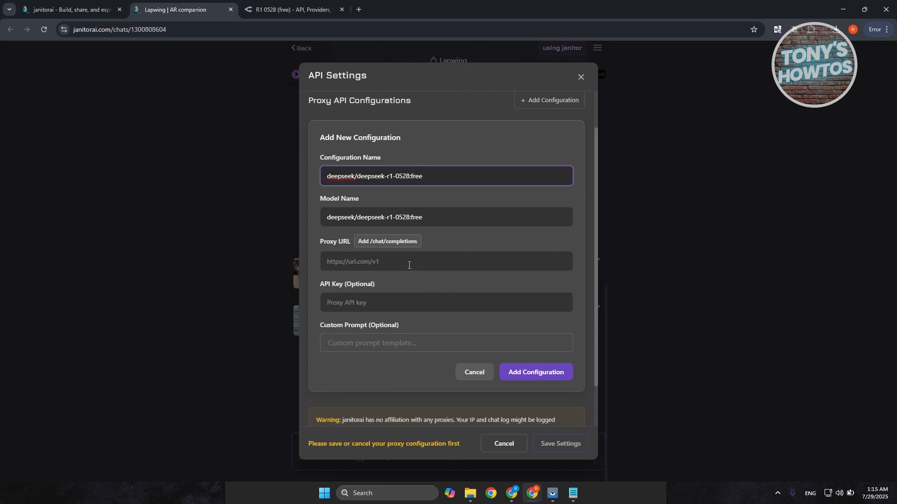
{"action": "left_click", "coordinate": [446, 262]}
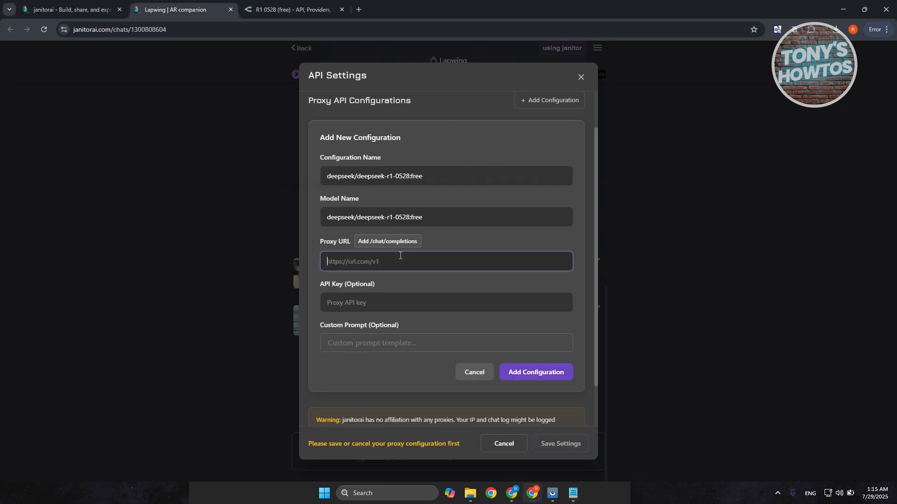
{"action": "type", "text": "https://openrouter.ai/api/v1/chat/completions"}
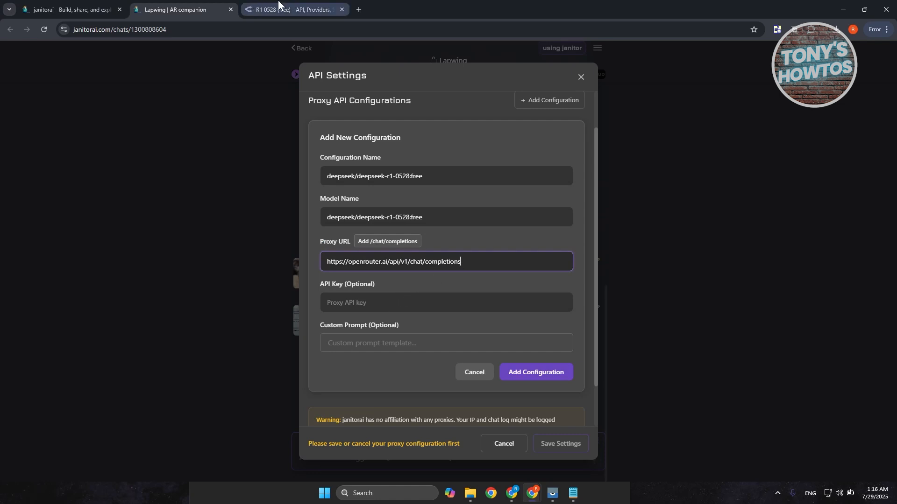
{"action": "left_click", "coordinate": [289, 10]}
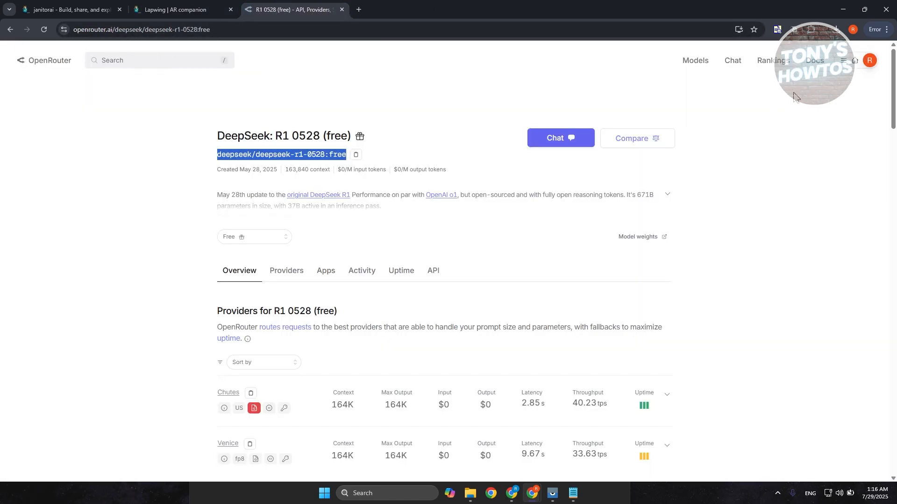
Step: Reach the OpenRouter API Keys page from the account menu
{"action": "left_click", "coordinate": [868, 60]}
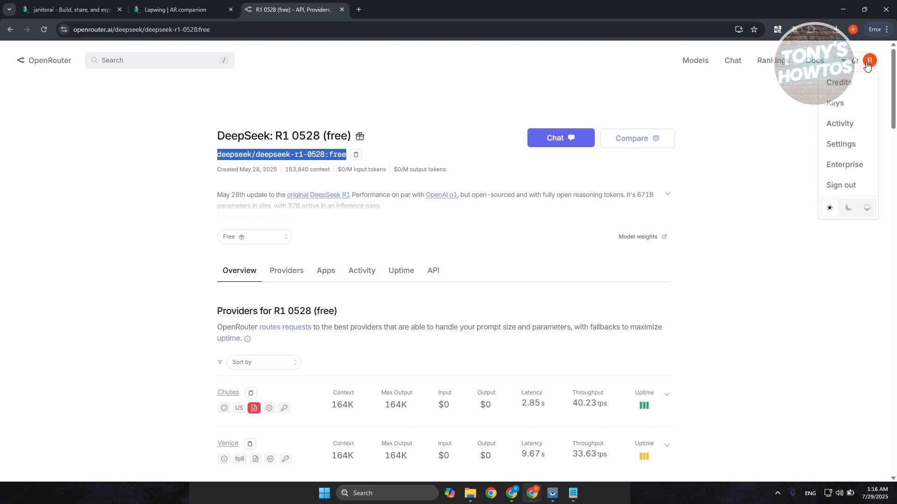
{"action": "left_click", "coordinate": [868, 61]}
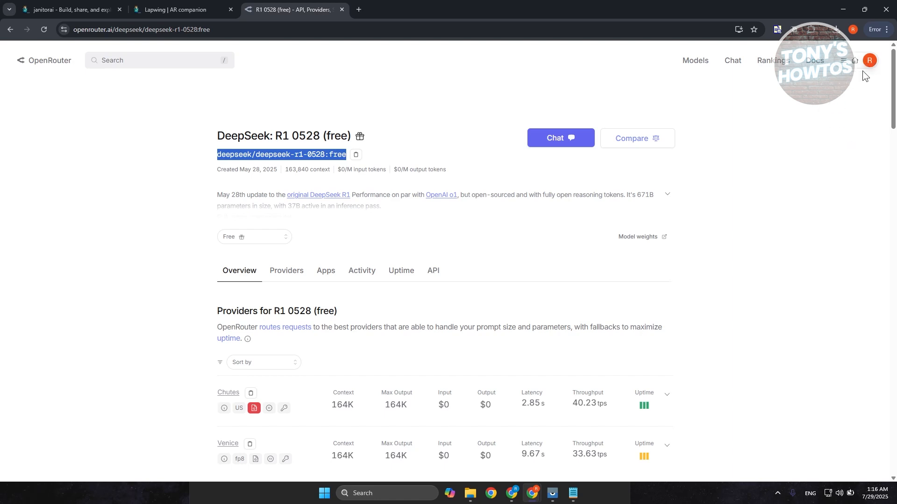
{"action": "mouse_move", "coordinate": [858, 75]}
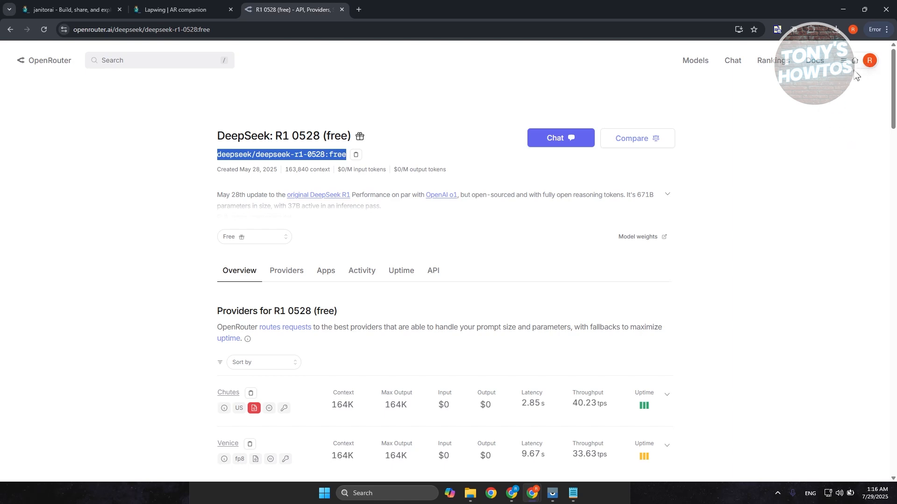
{"action": "left_click", "coordinate": [870, 60]}
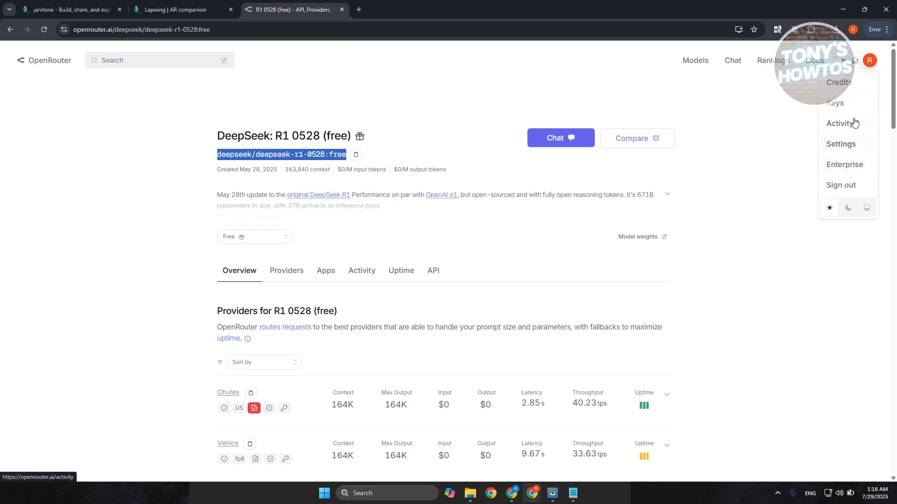
{"action": "left_click", "coordinate": [834, 102]}
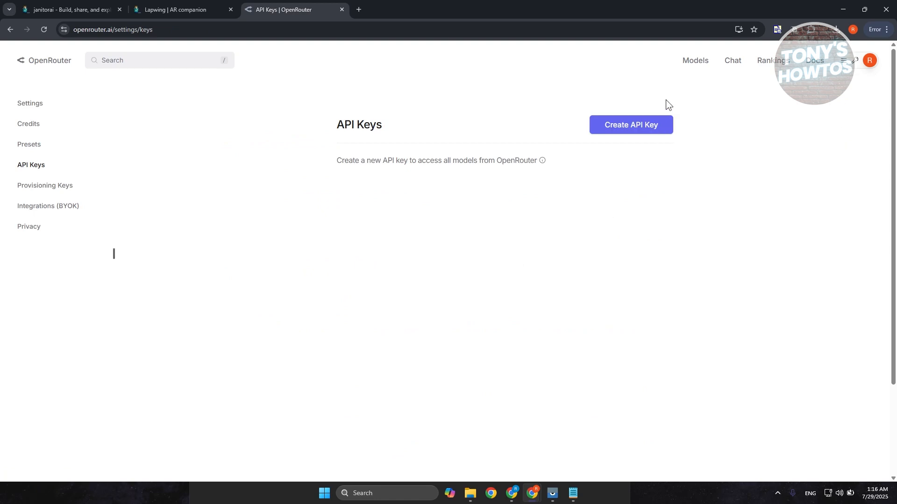
Step: Create a new API key named 'test', copy its value, and return to Janitor AI
{"action": "left_click", "coordinate": [630, 124]}
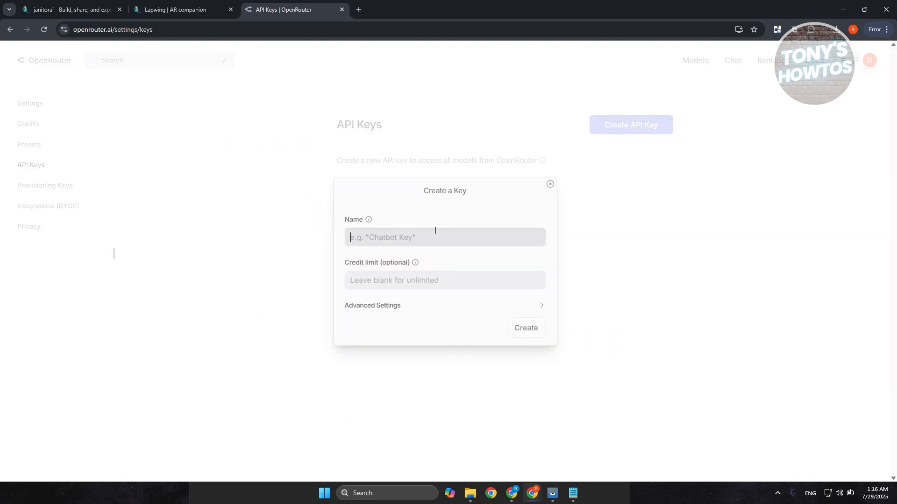
{"action": "type", "text": "test"}
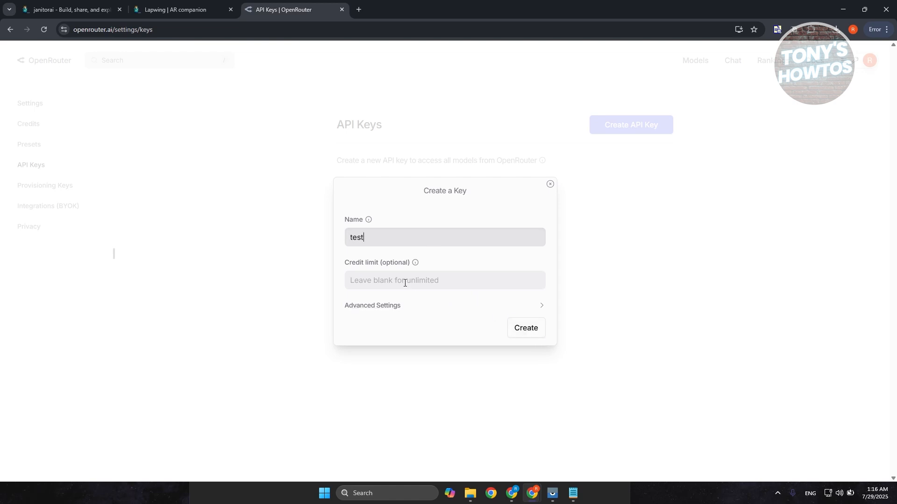
{"action": "left_click", "coordinate": [524, 328]}
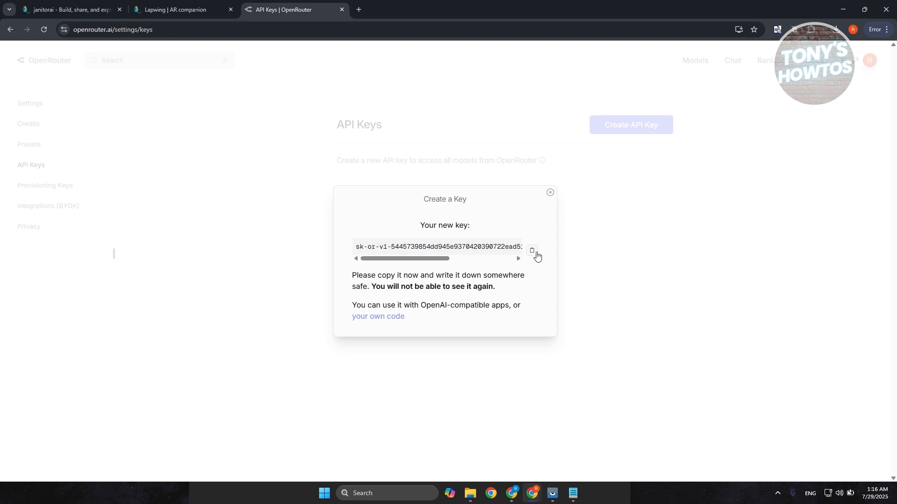
{"action": "left_click", "coordinate": [530, 251]}
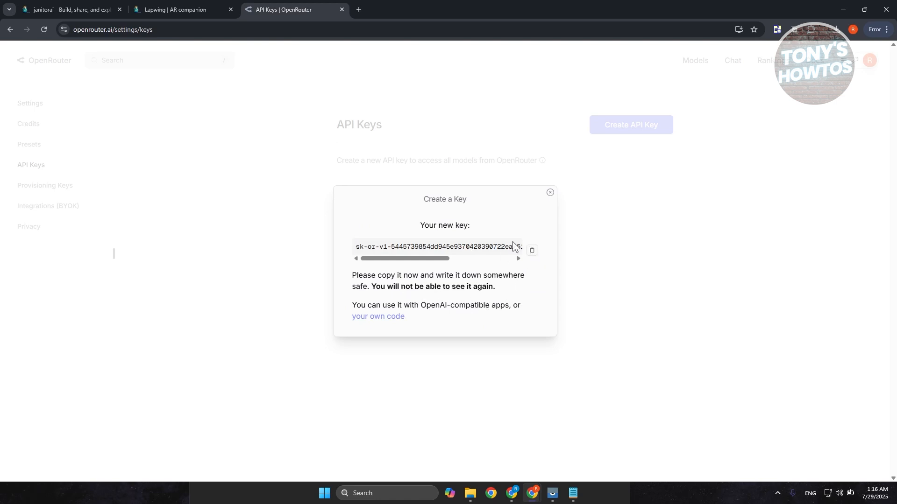
{"action": "left_click", "coordinate": [180, 9]}
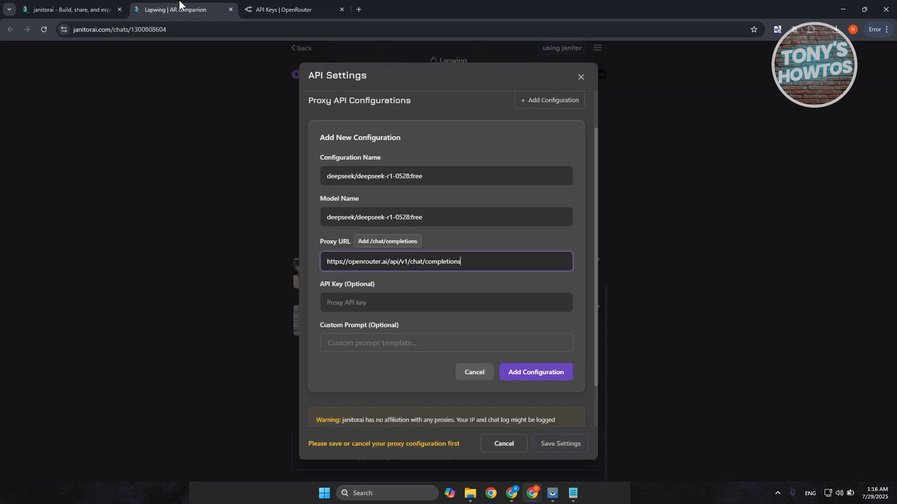
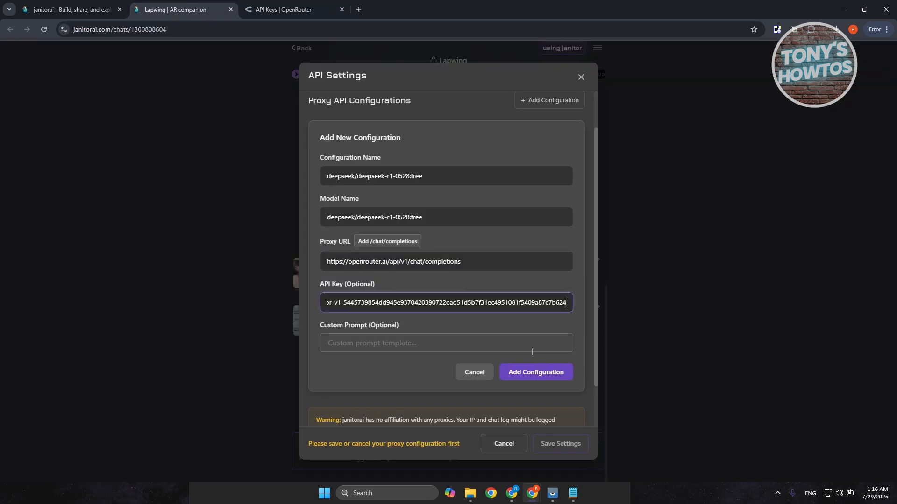
Step: Paste the sk-or-v1 key, add the proxy configuration, save settings and confirm the API change
{"action": "left_click", "coordinate": [535, 372]}
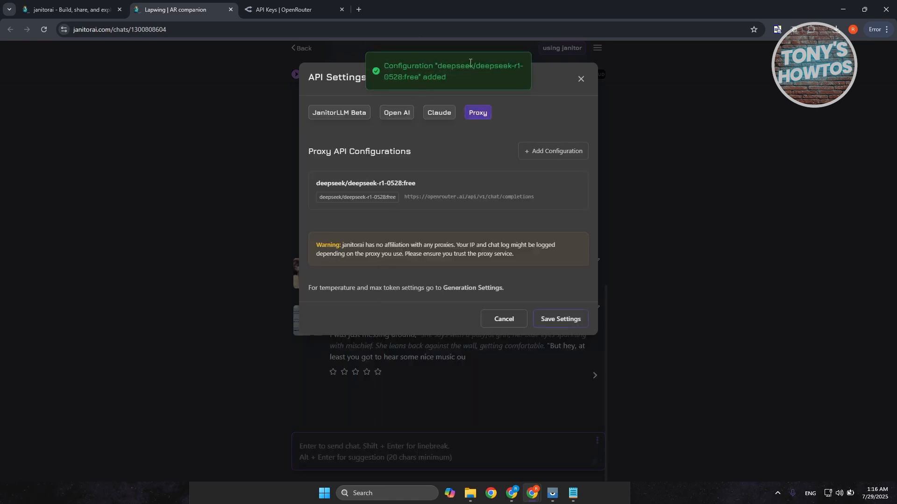
{"action": "left_click", "coordinate": [559, 319]}
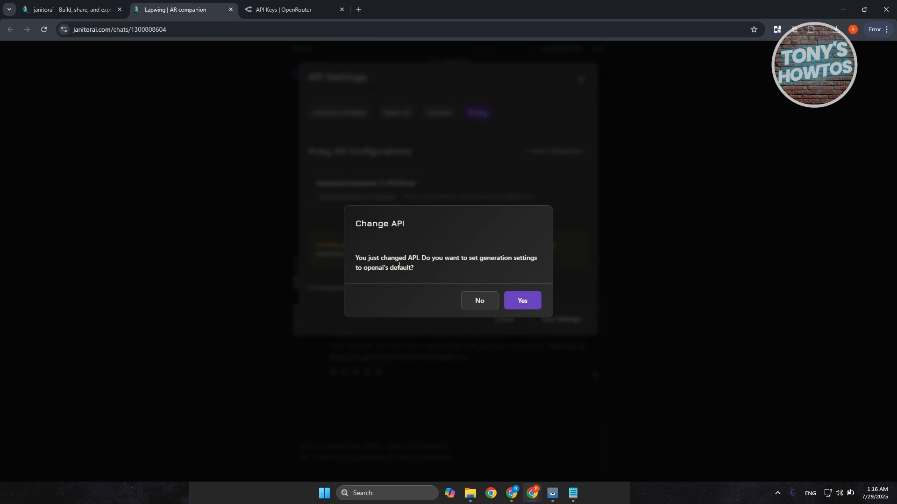
{"action": "mouse_move", "coordinate": [510, 269]}
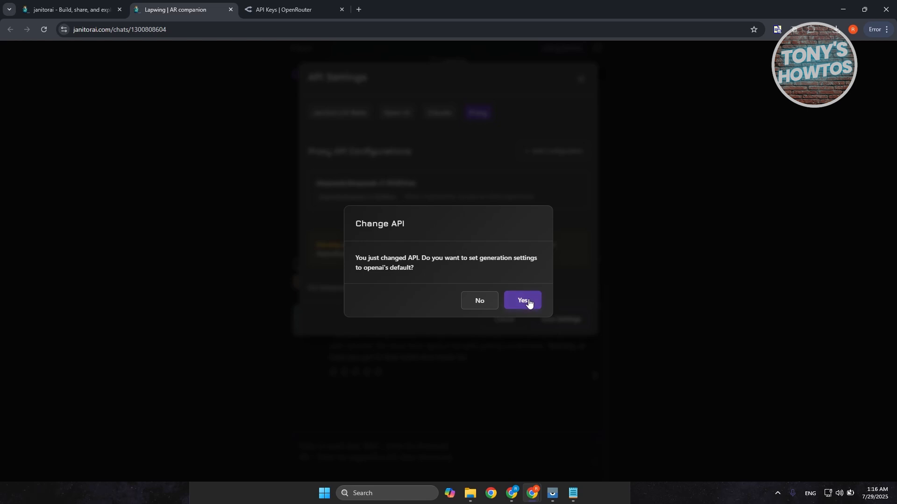
{"action": "left_click", "coordinate": [521, 299]}
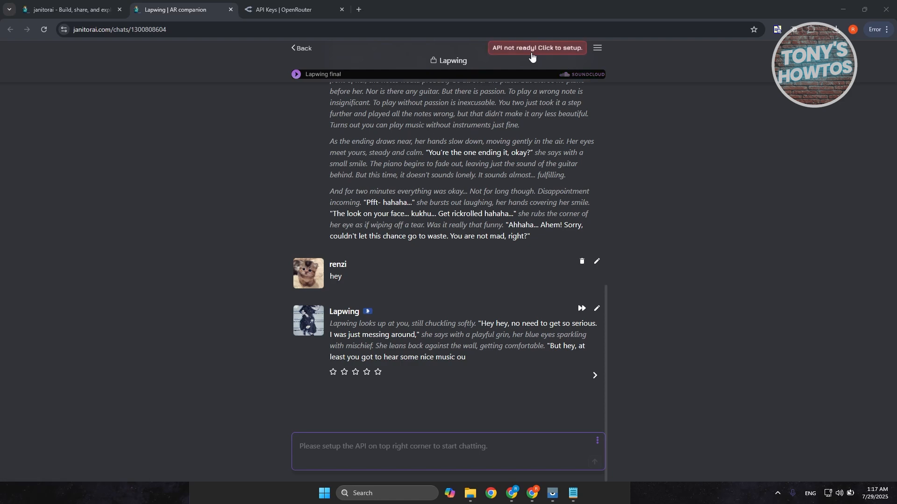
Step: Dismiss the 'API not ready' notice and switch to OpenRouter's DeepSeek V3 Base page
{"action": "left_click", "coordinate": [537, 48]}
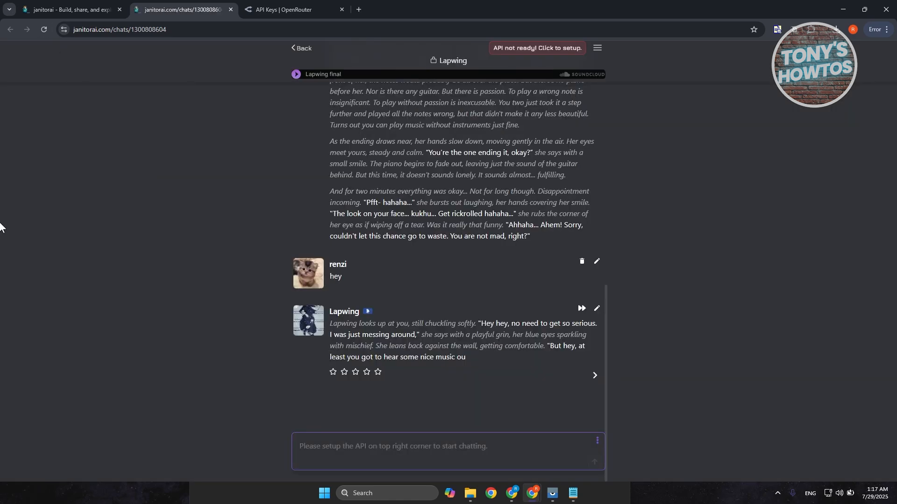
{"action": "left_click", "coordinate": [536, 48]}
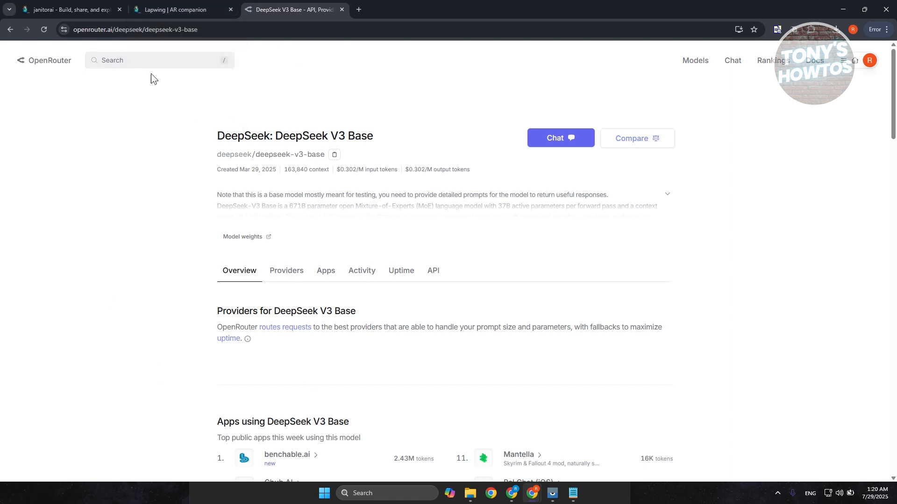
Step: Search 'deeps' on OpenRouter, browse the DeepSeek models, then return to the Janitor AI tab
{"action": "type", "text": "deepseek"}
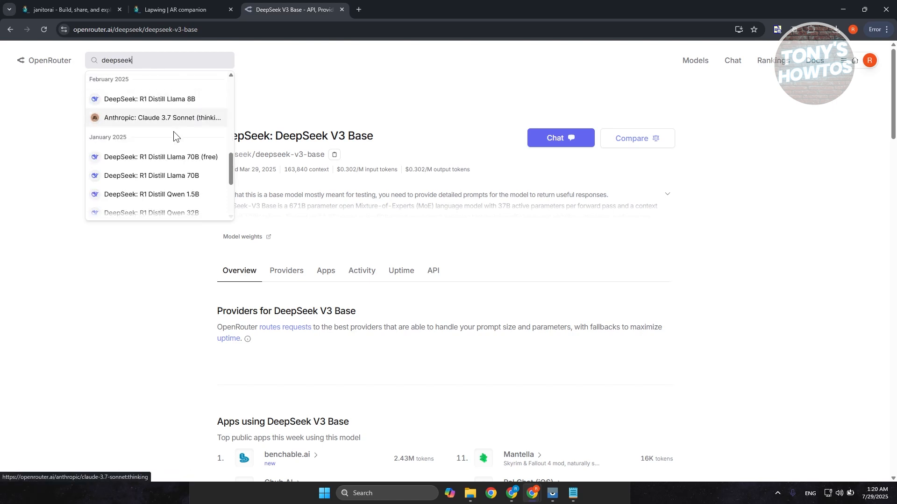
{"action": "mouse_move", "coordinate": [177, 176]}
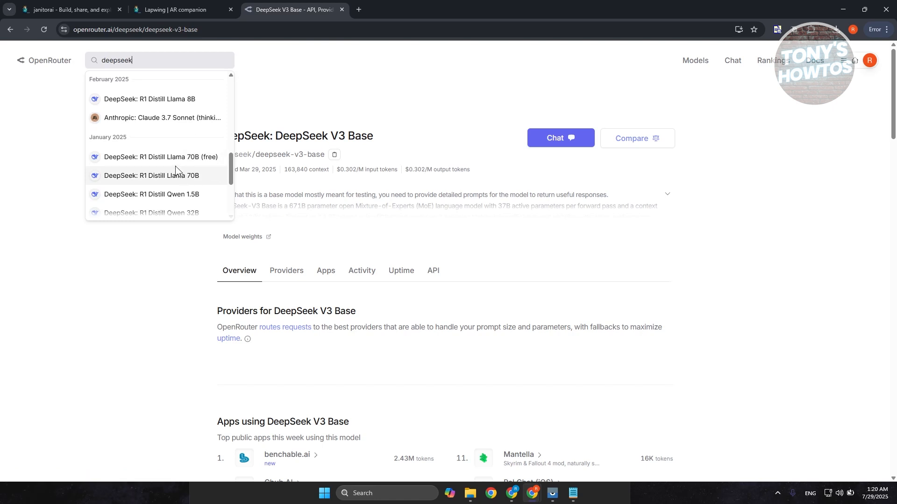
{"action": "scroll", "scroll_direction": "down", "scroll_amount": 3}
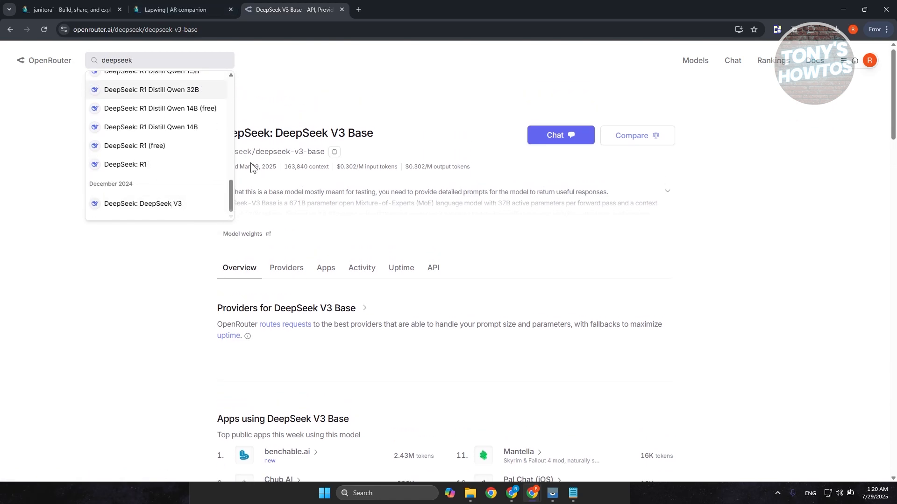
{"action": "left_click", "coordinate": [180, 10]}
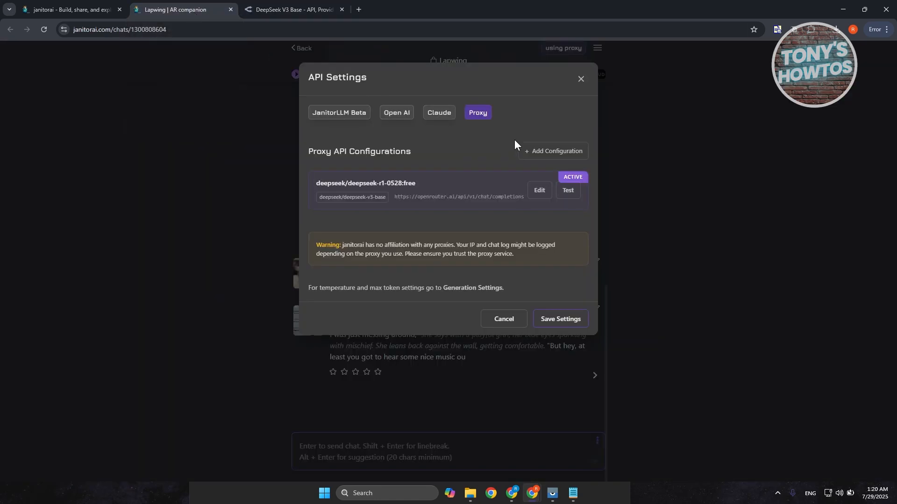
Step: Update the saved DeepSeek proxy configuration to model deepseek/deepseek-v3-base and confirm the chat shows 'using proxy'
{"action": "left_click", "coordinate": [538, 190]}
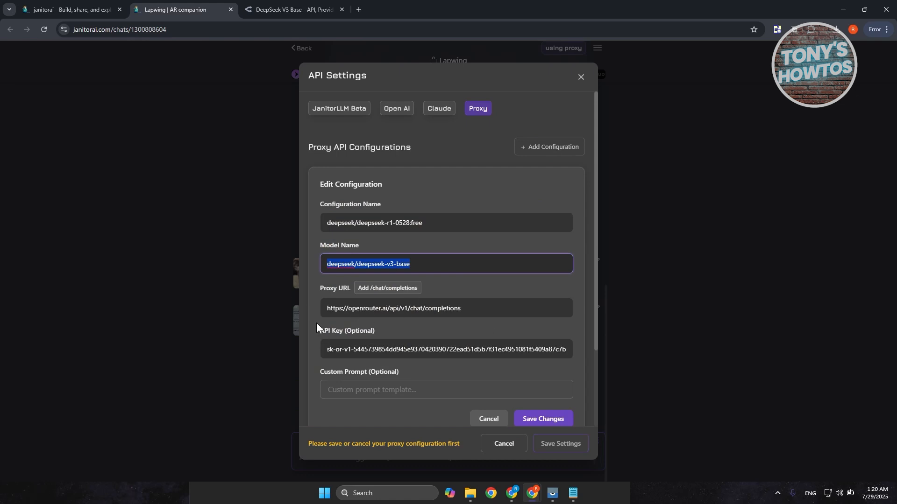
{"action": "left_click", "coordinate": [542, 423]}
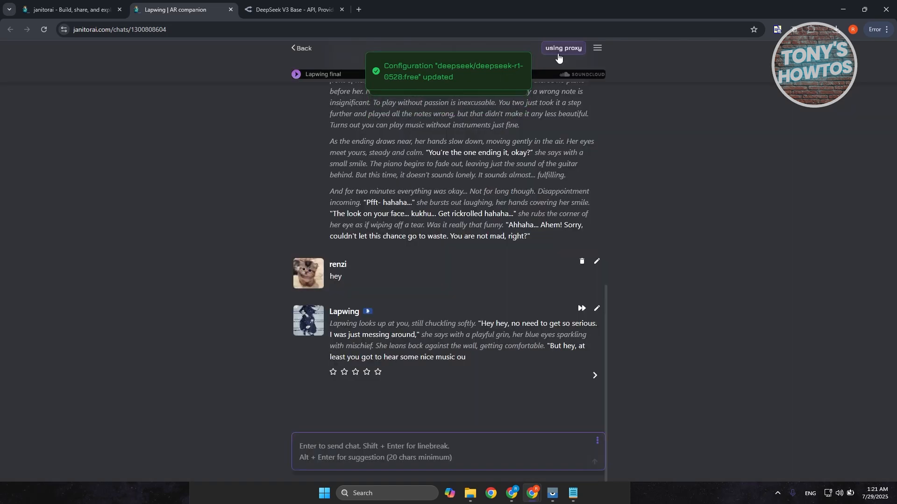
{"action": "left_click", "coordinate": [563, 48]}
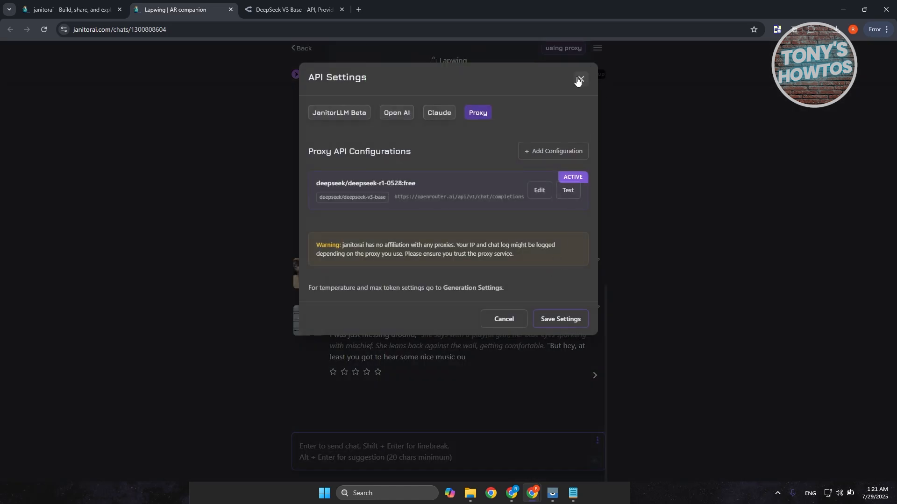
{"action": "left_click", "coordinate": [579, 79]}
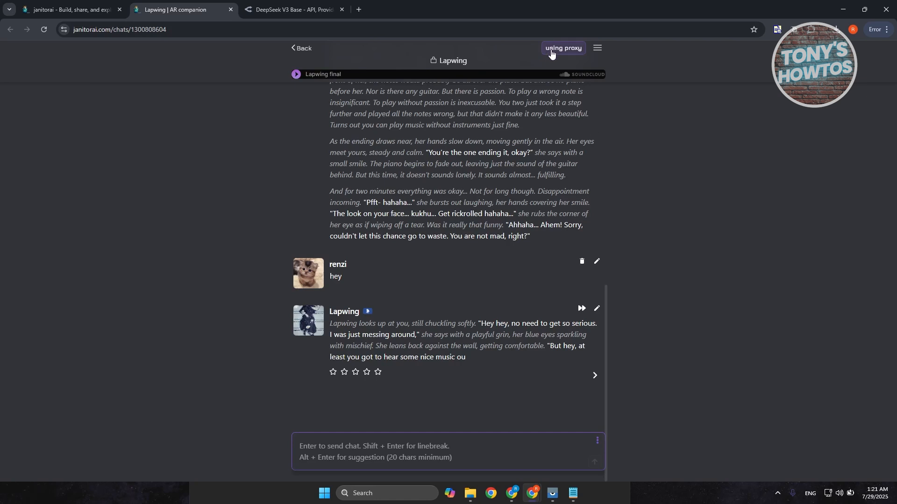